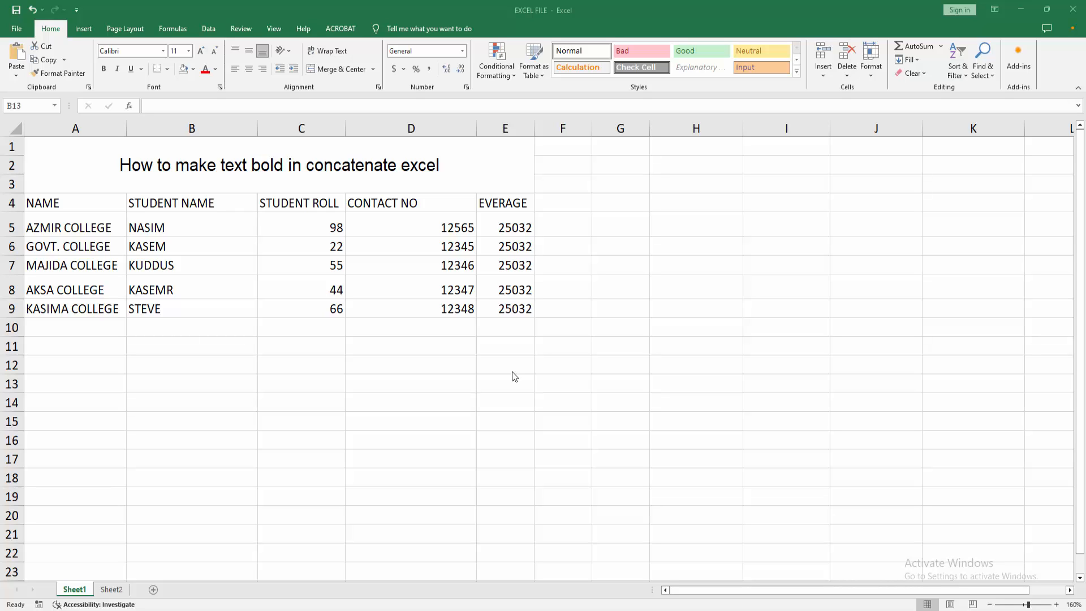
# - Make the AKSA COLLEGE cell bold, then select the KASEM name cell for formatting
pyautogui.click(695, 421)
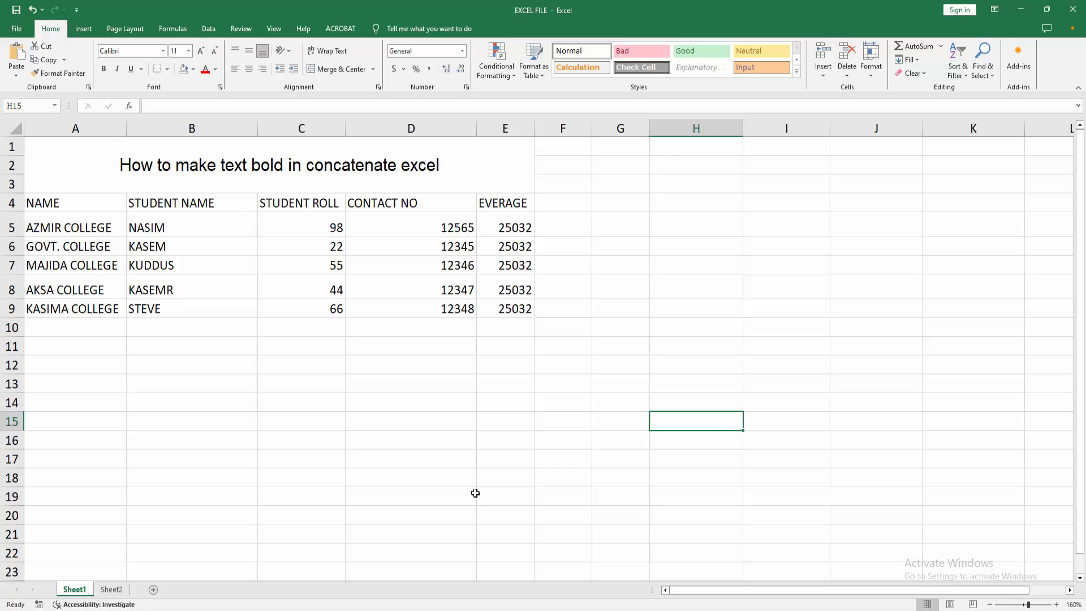
pyautogui.click(504, 514)
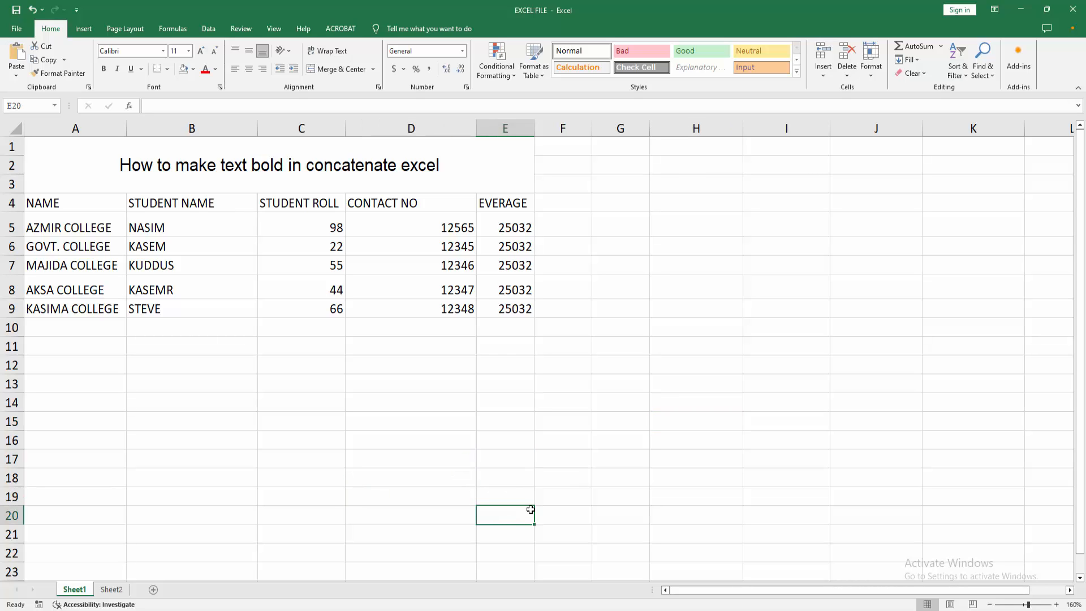
pyautogui.moveTo(685, 346)
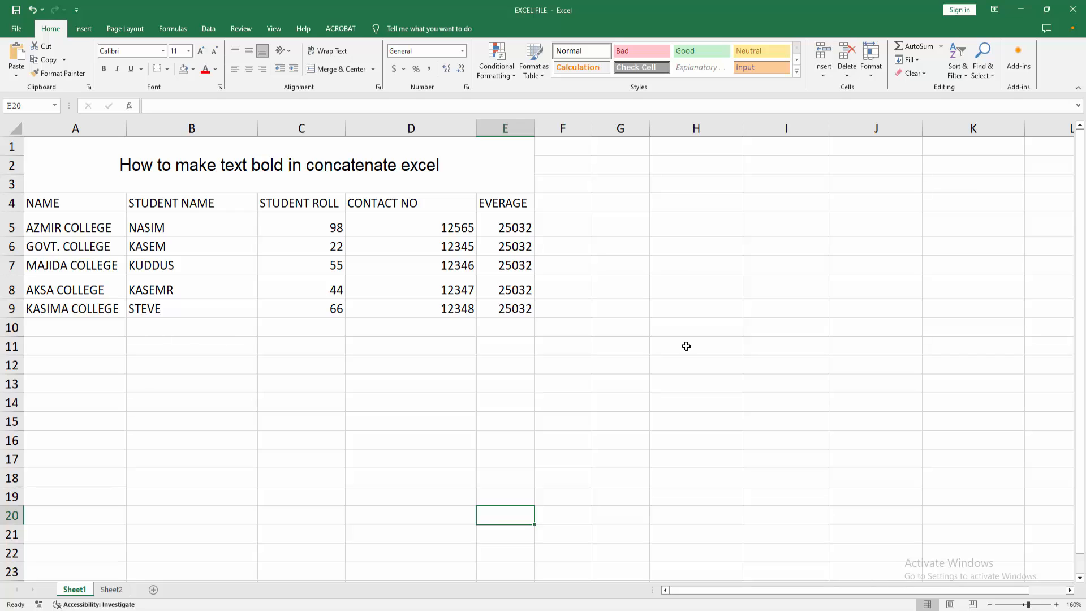
pyautogui.moveTo(680, 347)
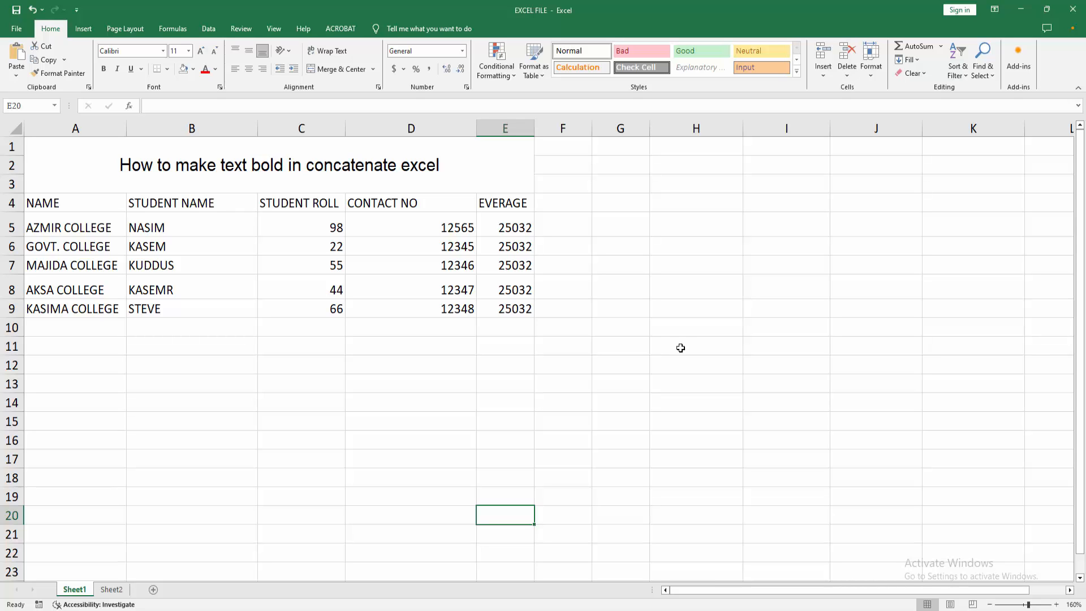
pyautogui.moveTo(678, 347)
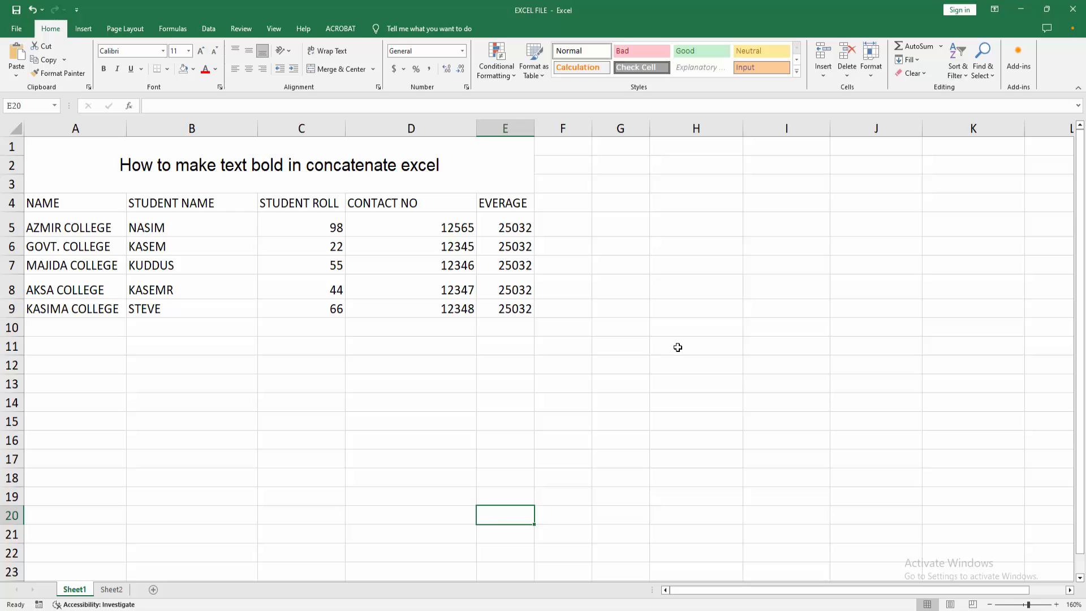
pyautogui.moveTo(384, 404)
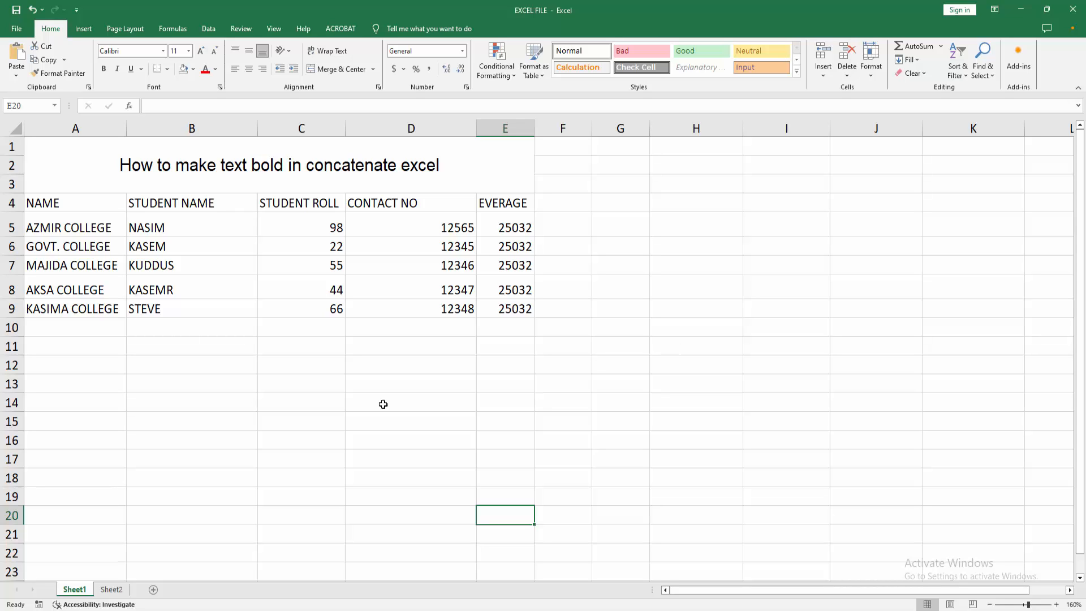
pyautogui.click(301, 403)
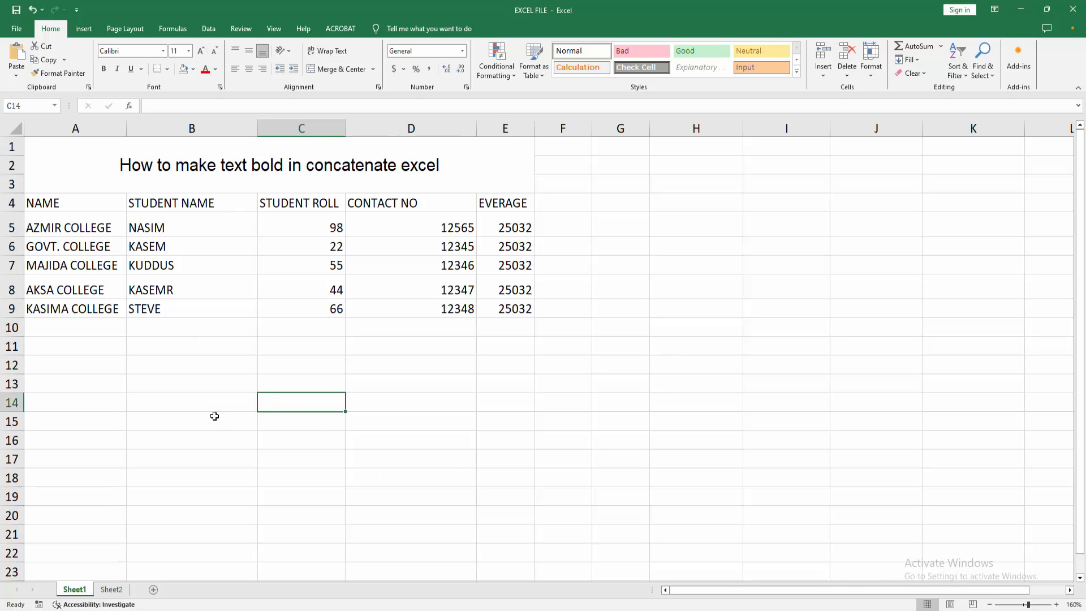
pyautogui.click(74, 290)
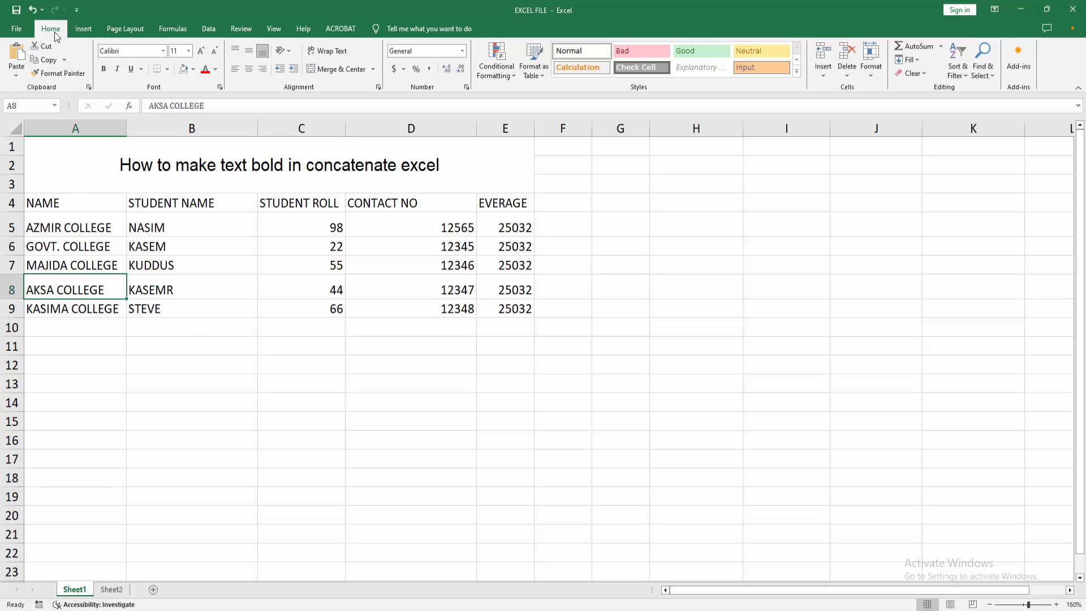
pyautogui.click(103, 69)
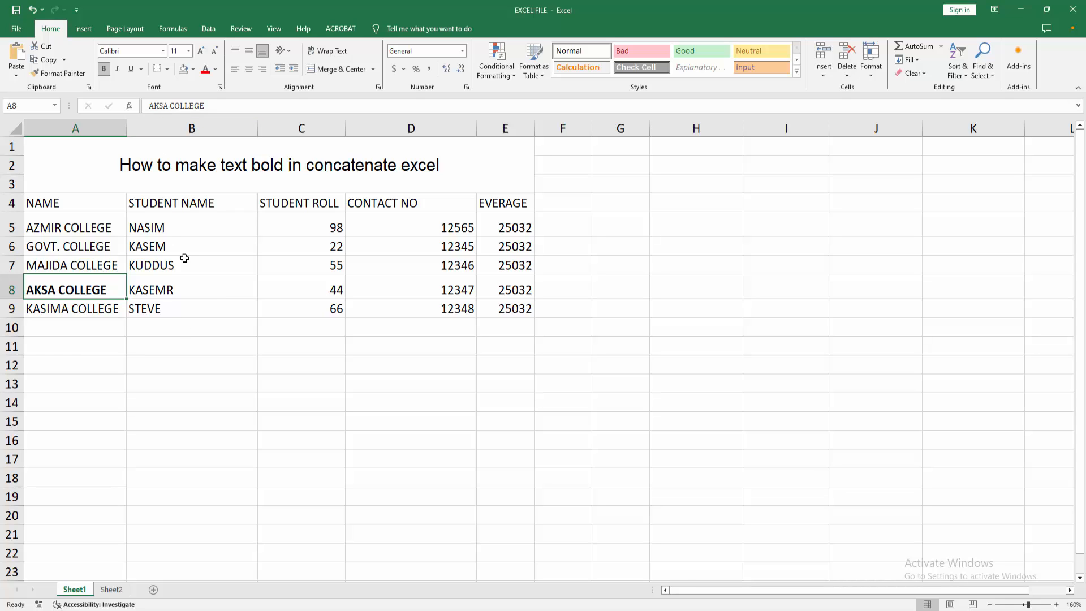
pyautogui.click(193, 245)
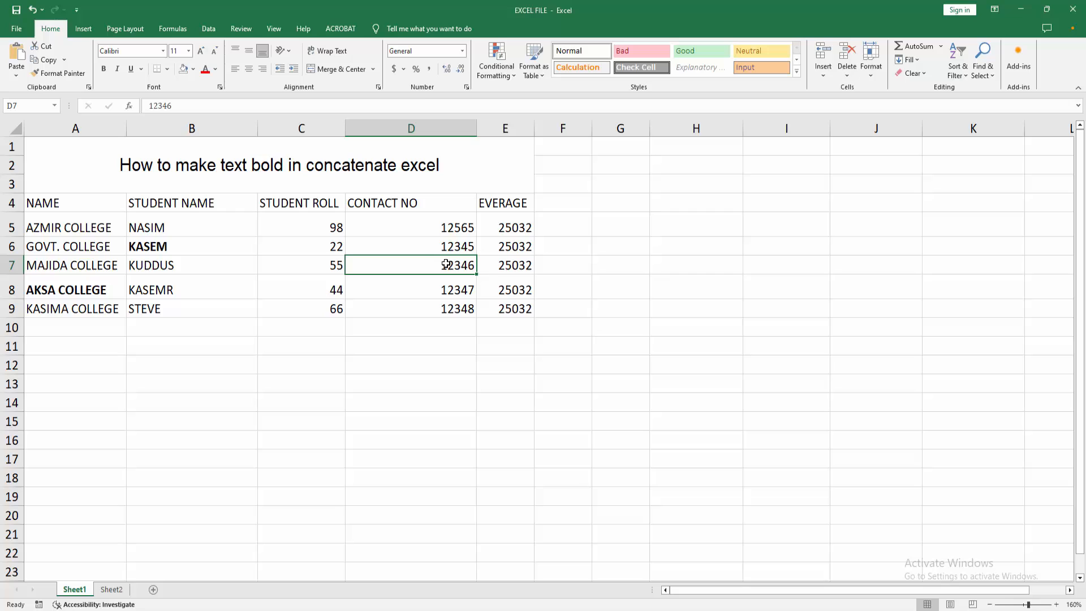
pyautogui.moveTo(288, 291)
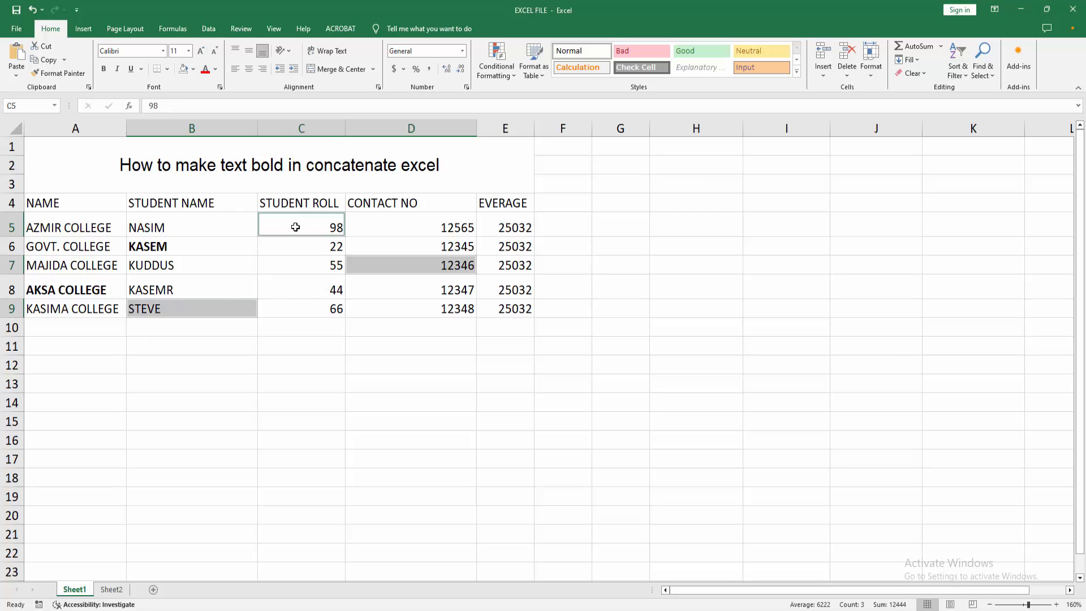
pyautogui.moveTo(176, 421)
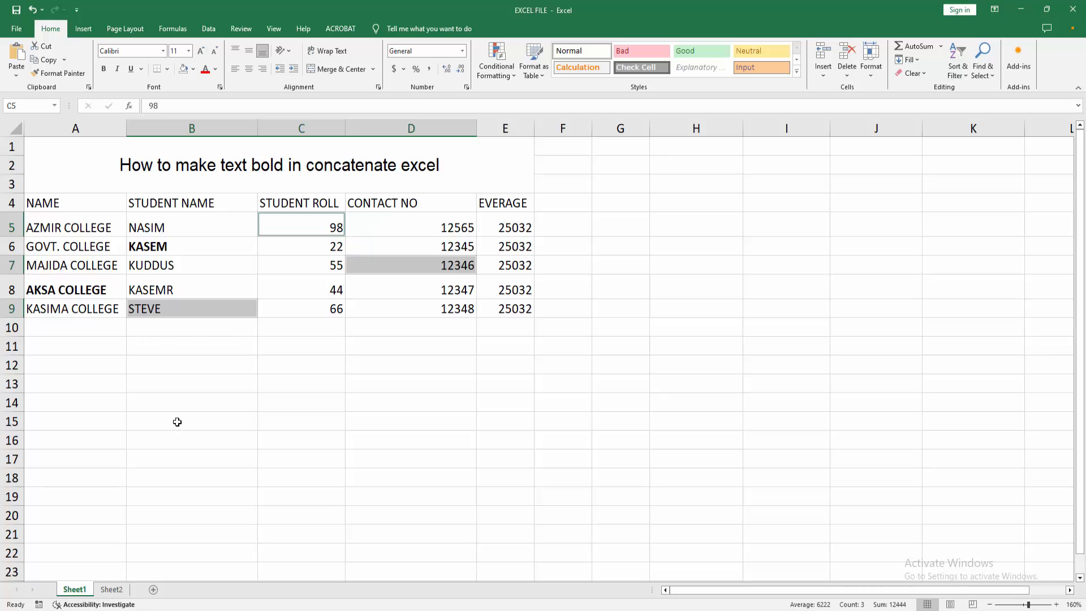